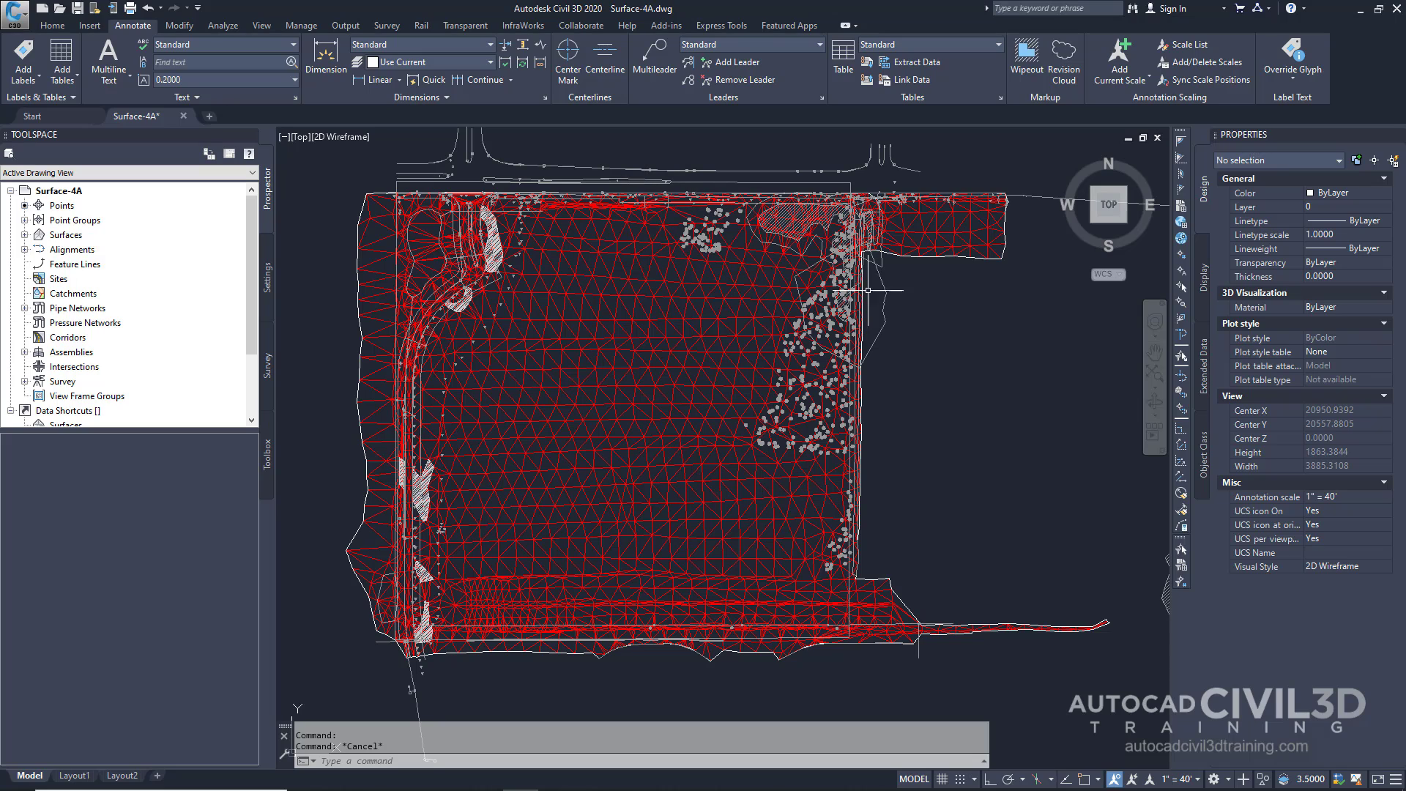
mouse_move(875, 294)
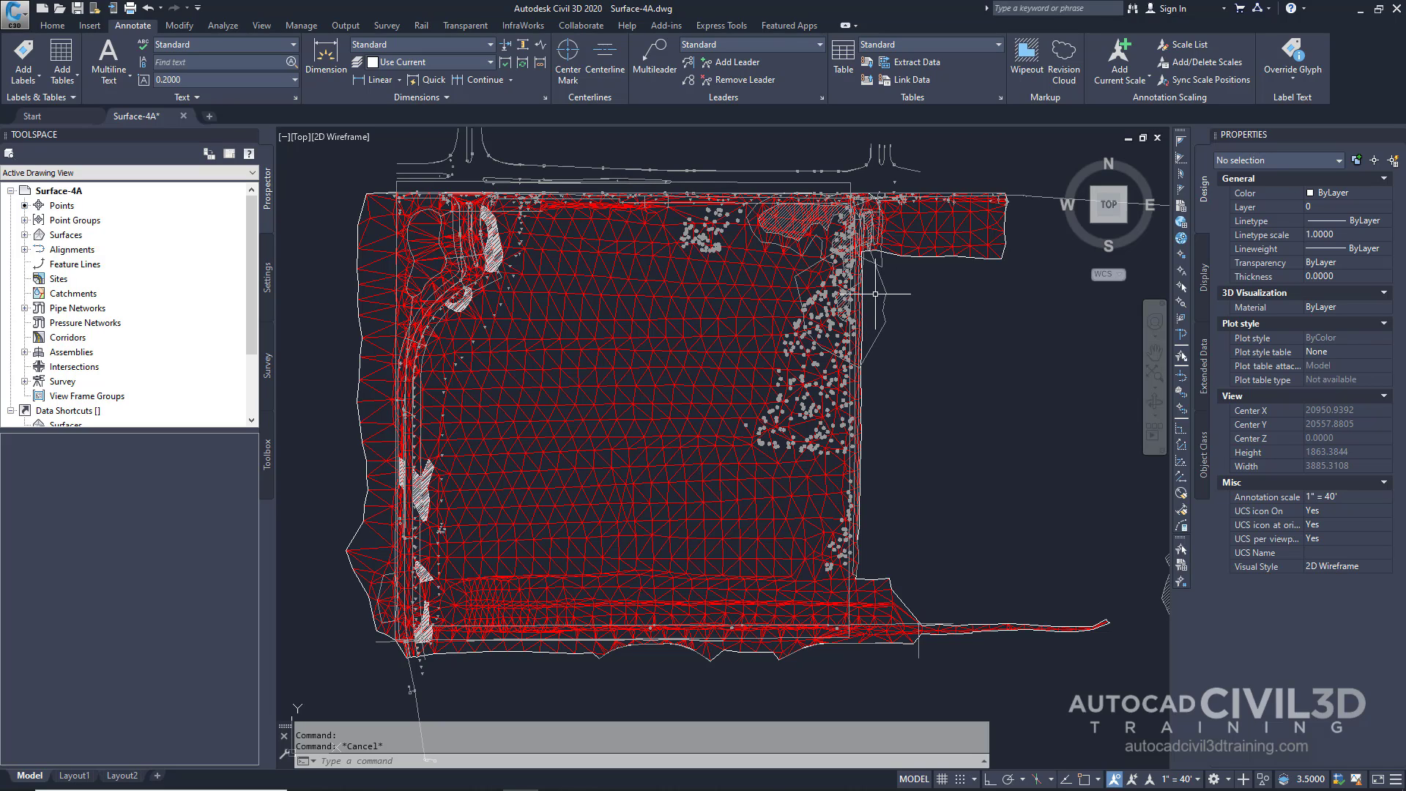
mouse_move(649, 493)
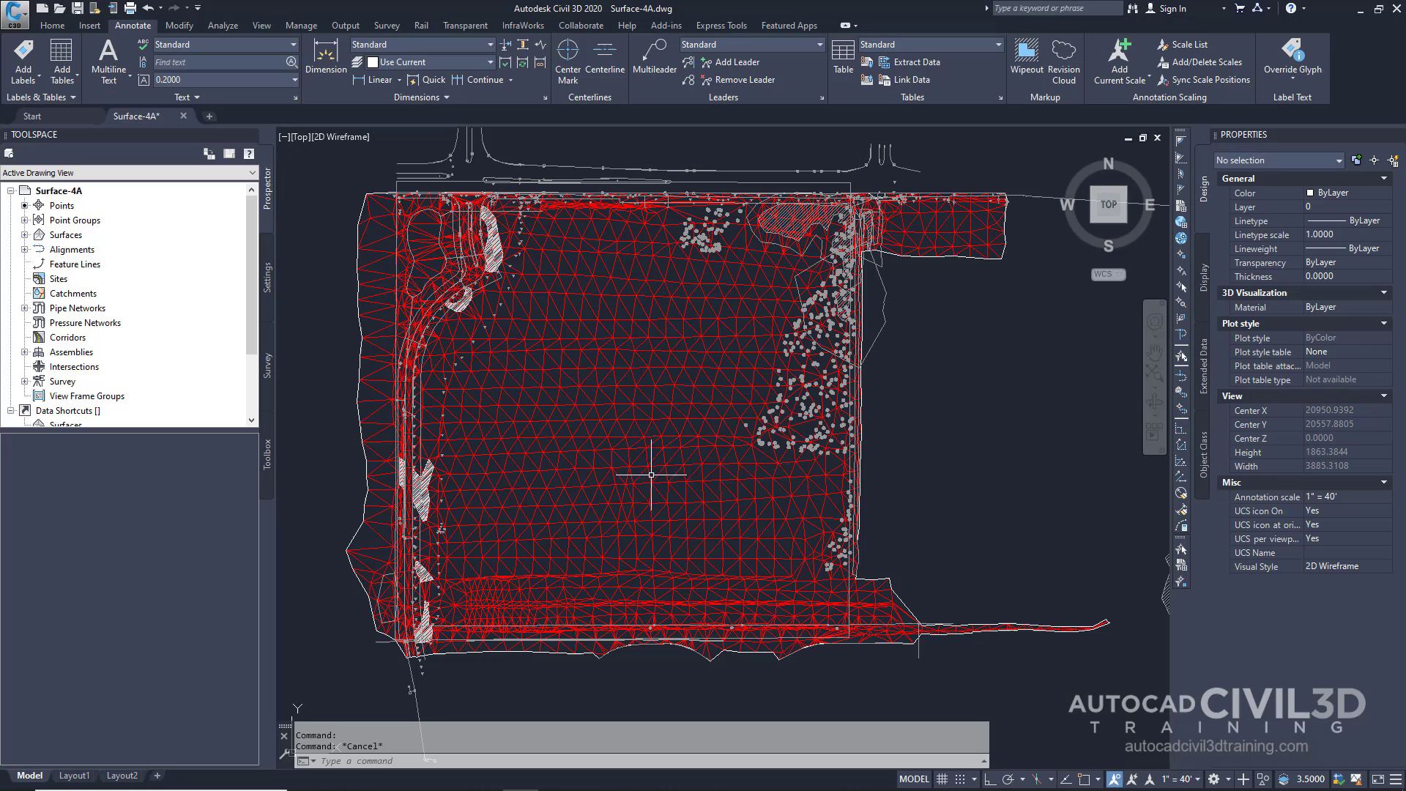
mouse_move(680, 501)
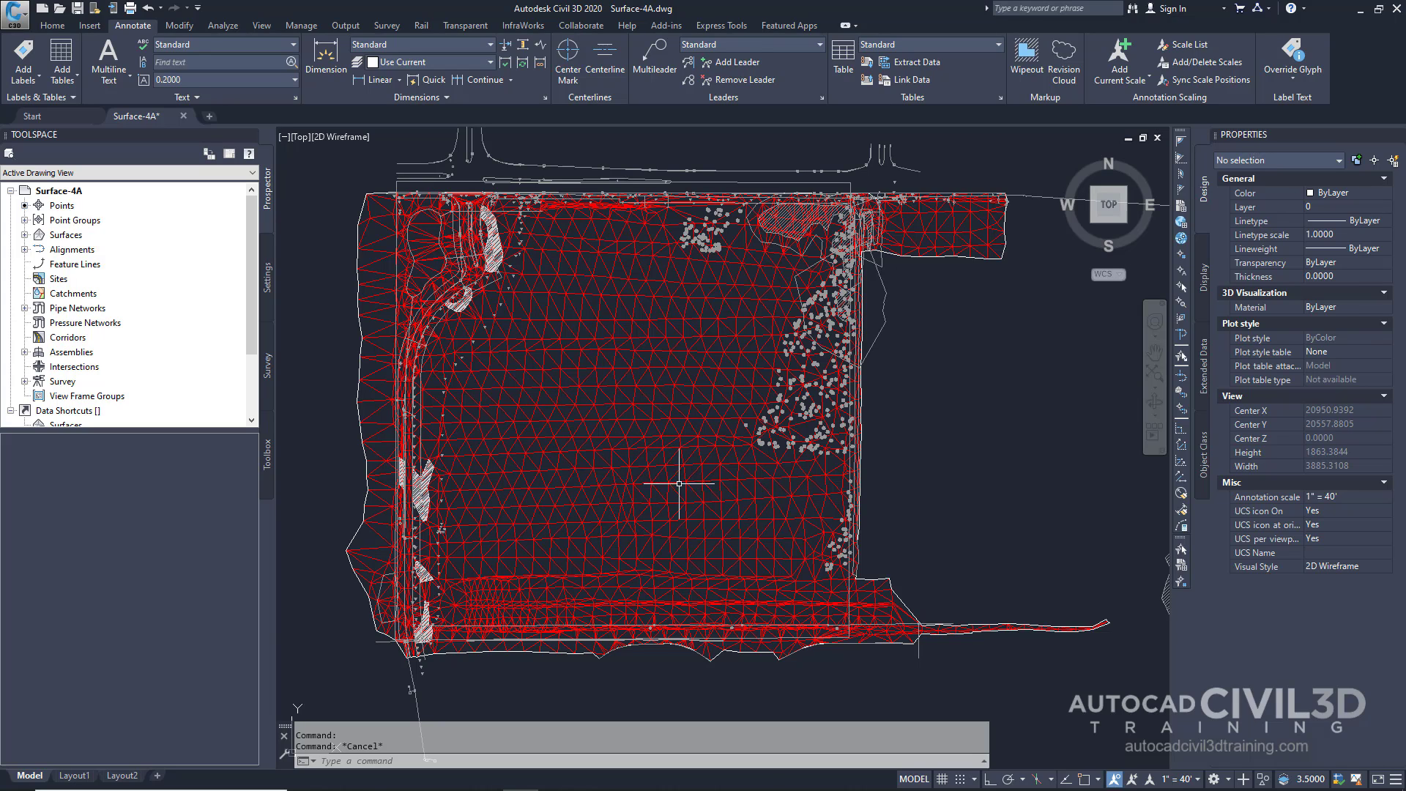
mouse_move(913, 437)
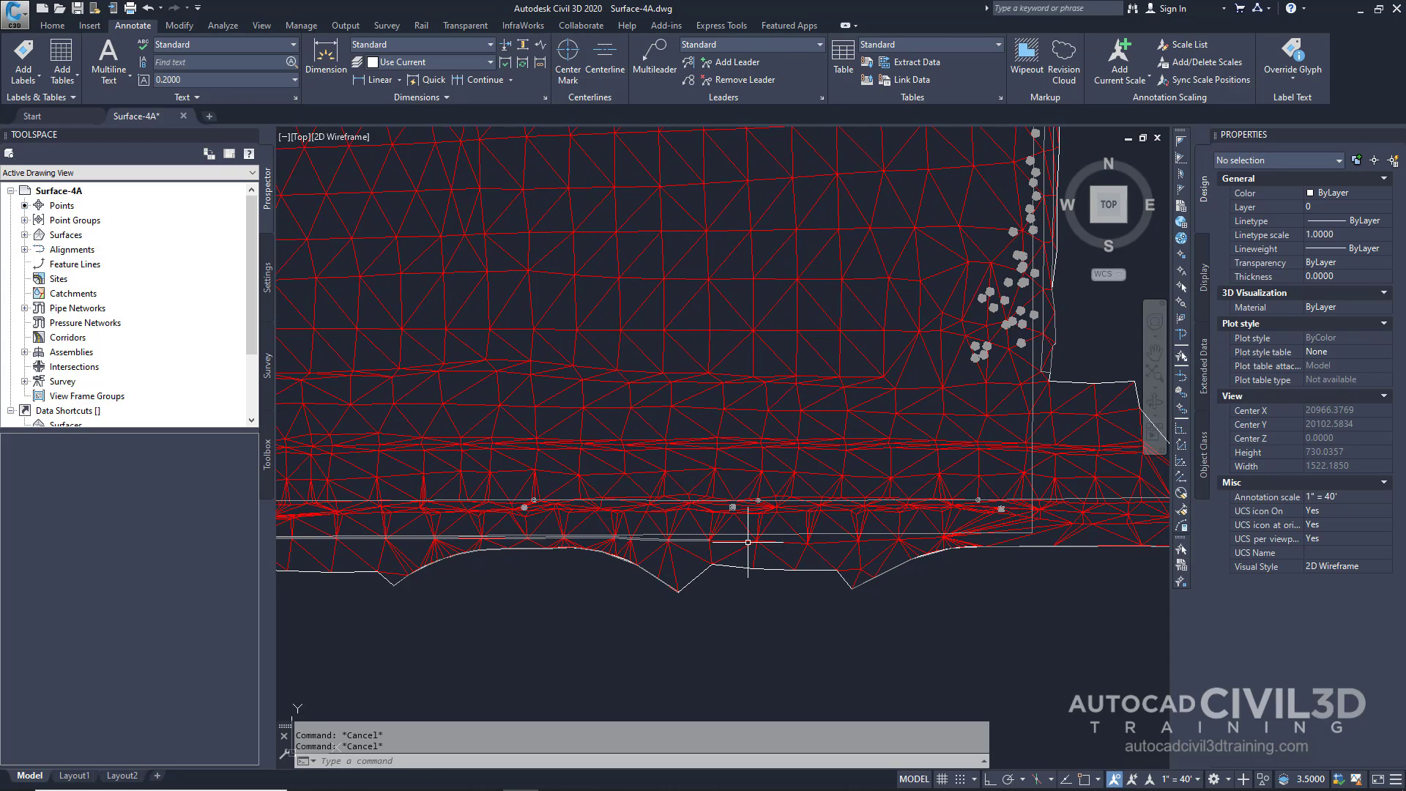
mouse_move(745, 561)
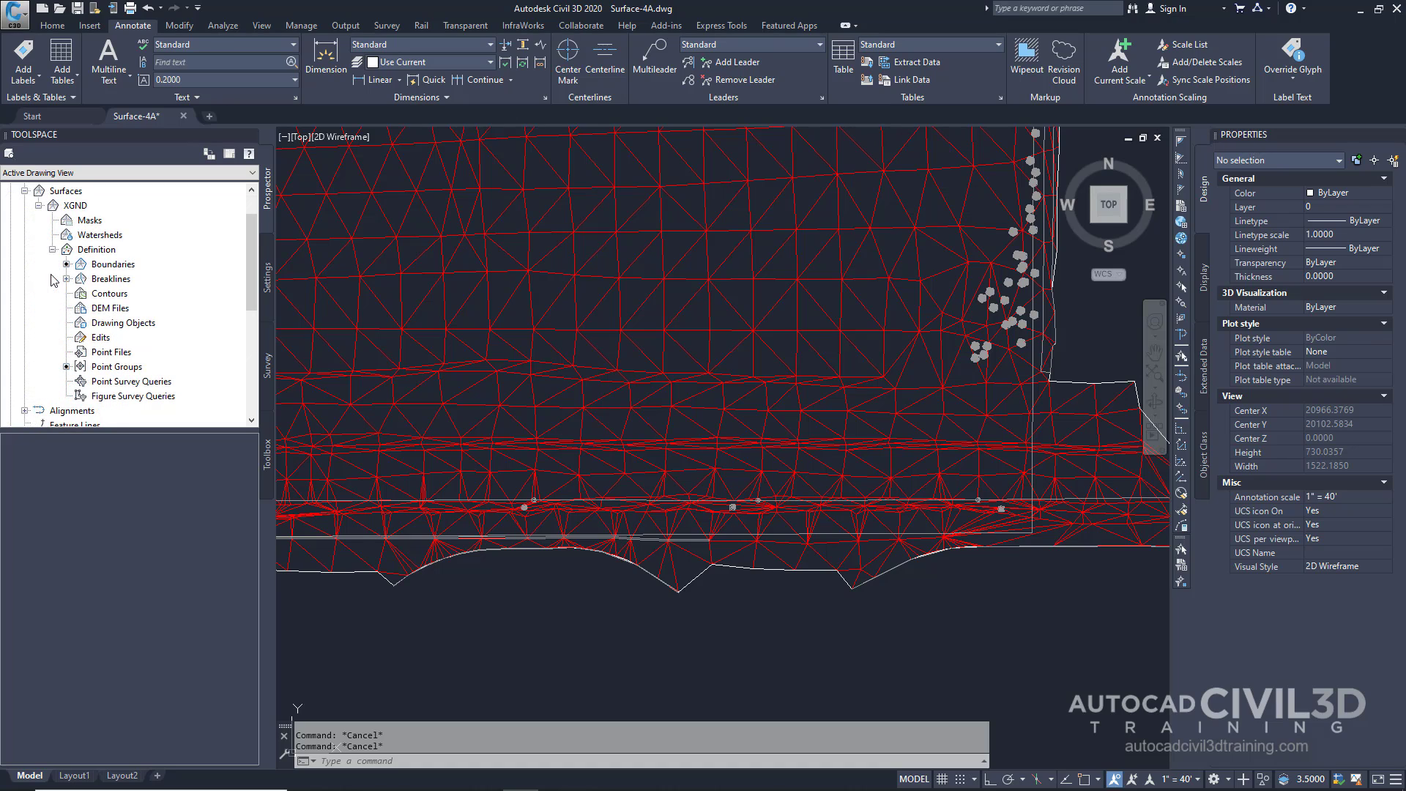
Step: Launch Swap Edge from the Edits node of the XGND surface definition
right_click(100, 337)
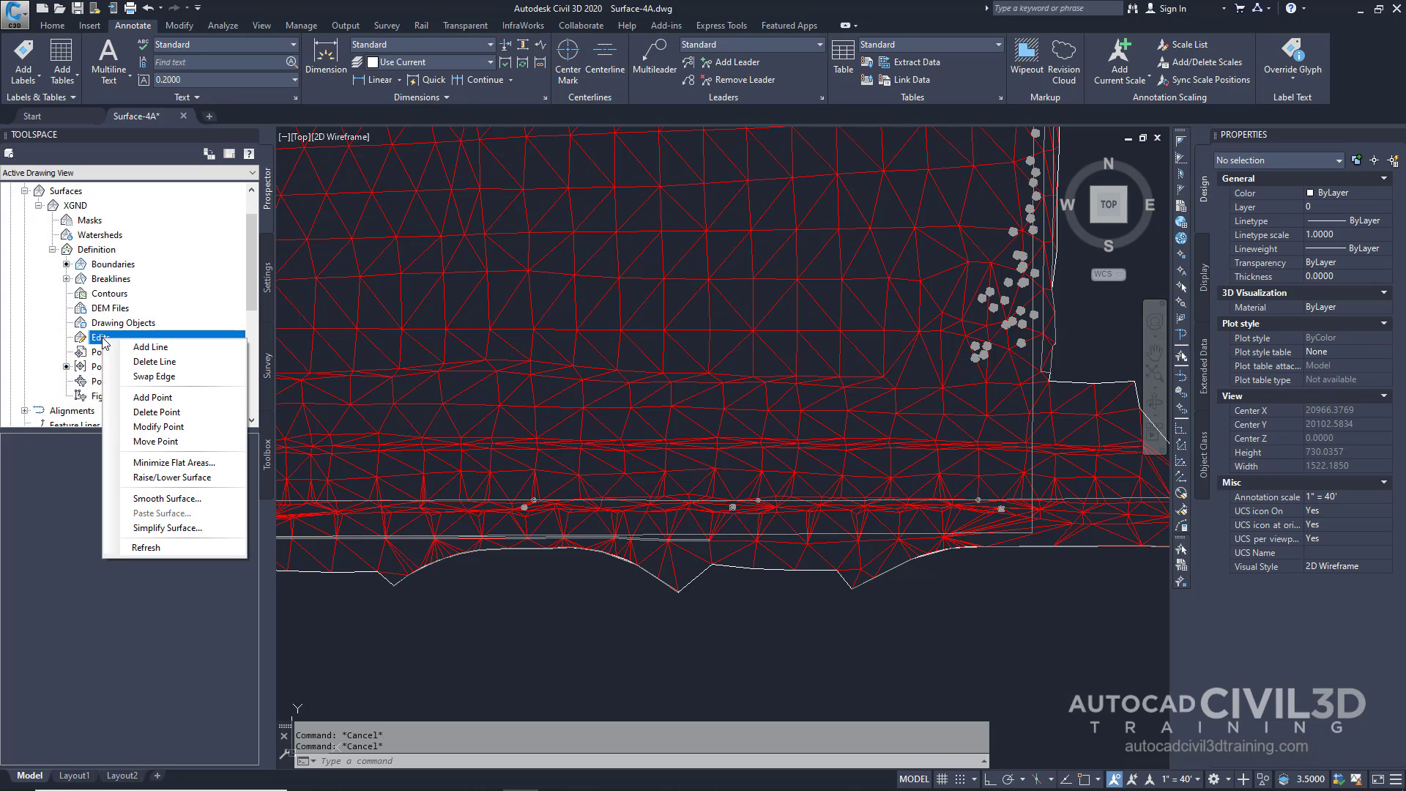
mouse_move(154, 376)
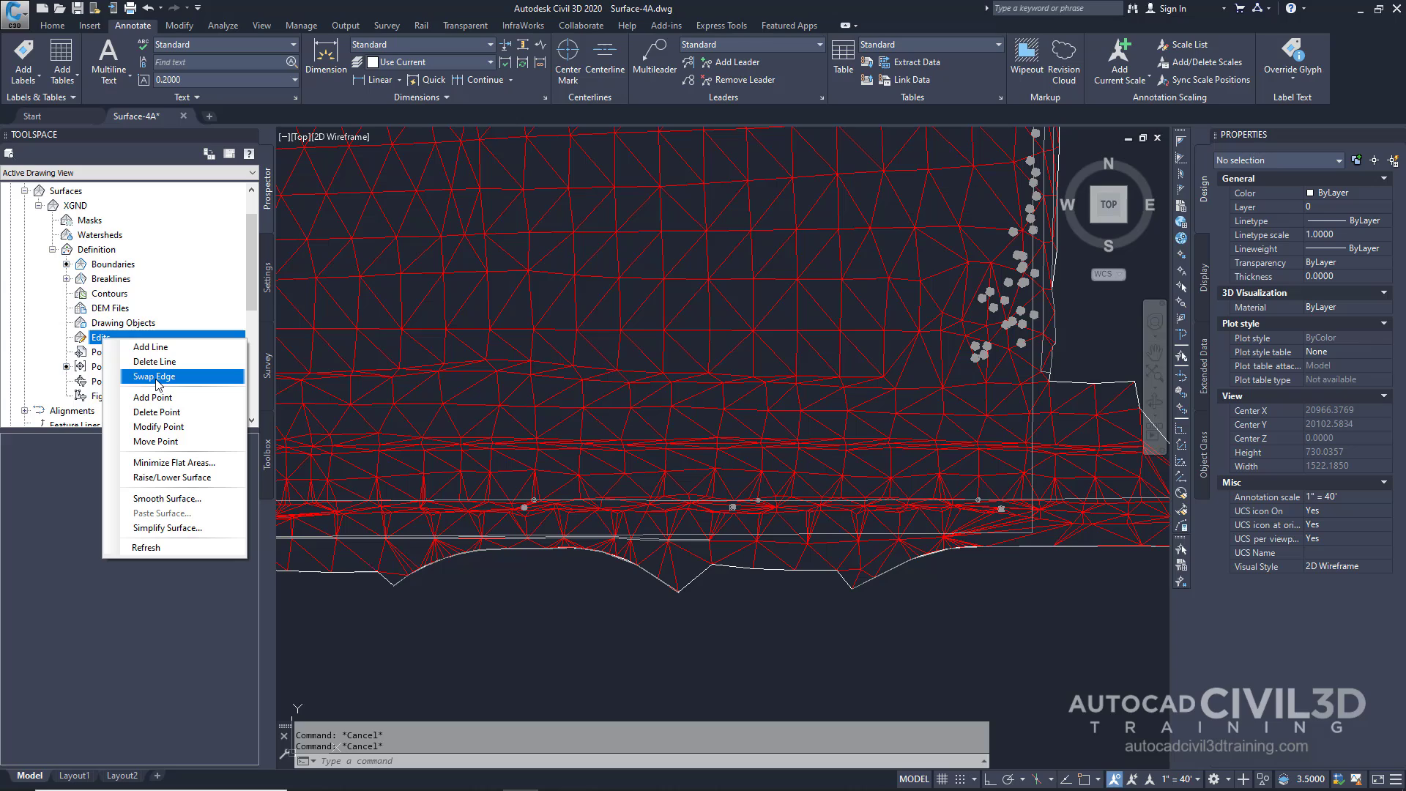
click(153, 377)
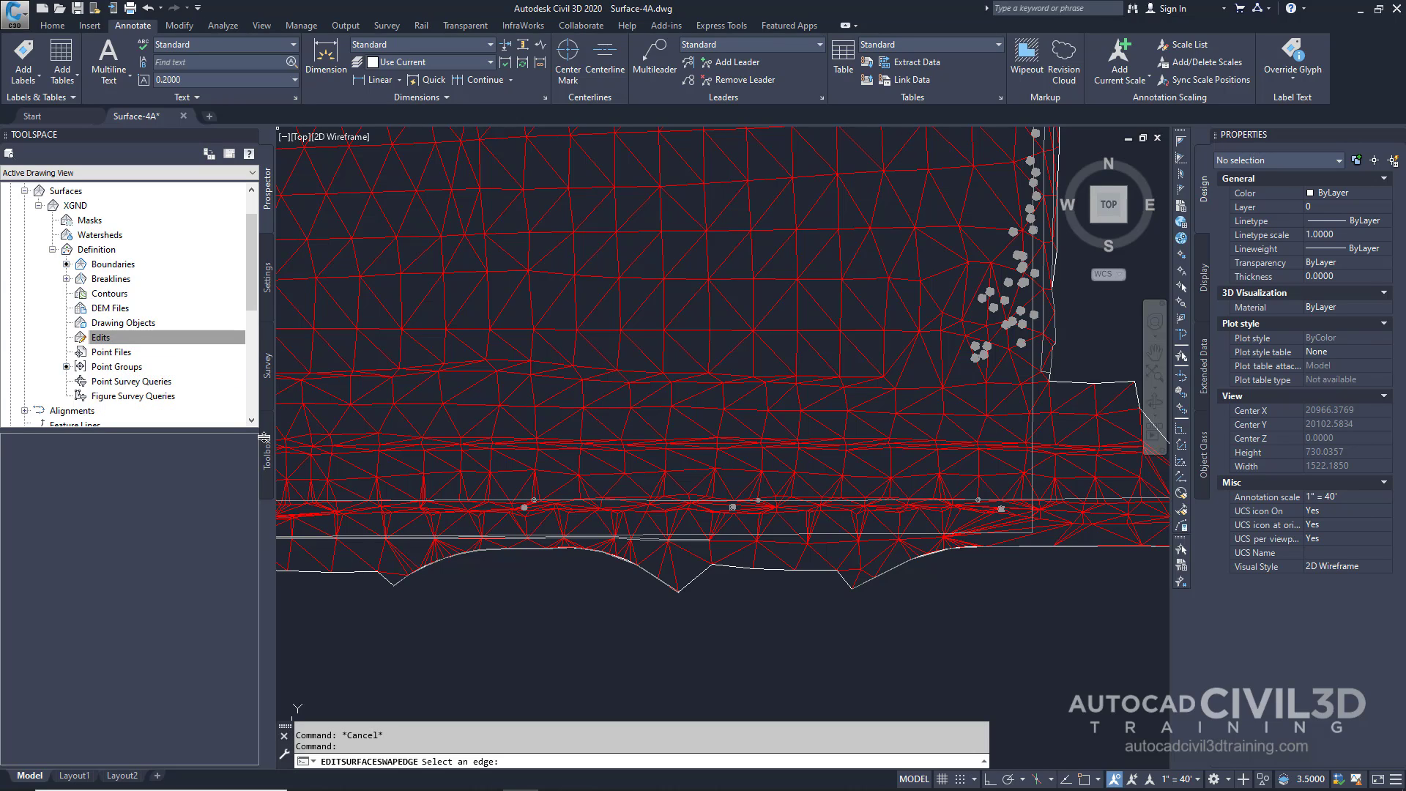
mouse_move(574, 517)
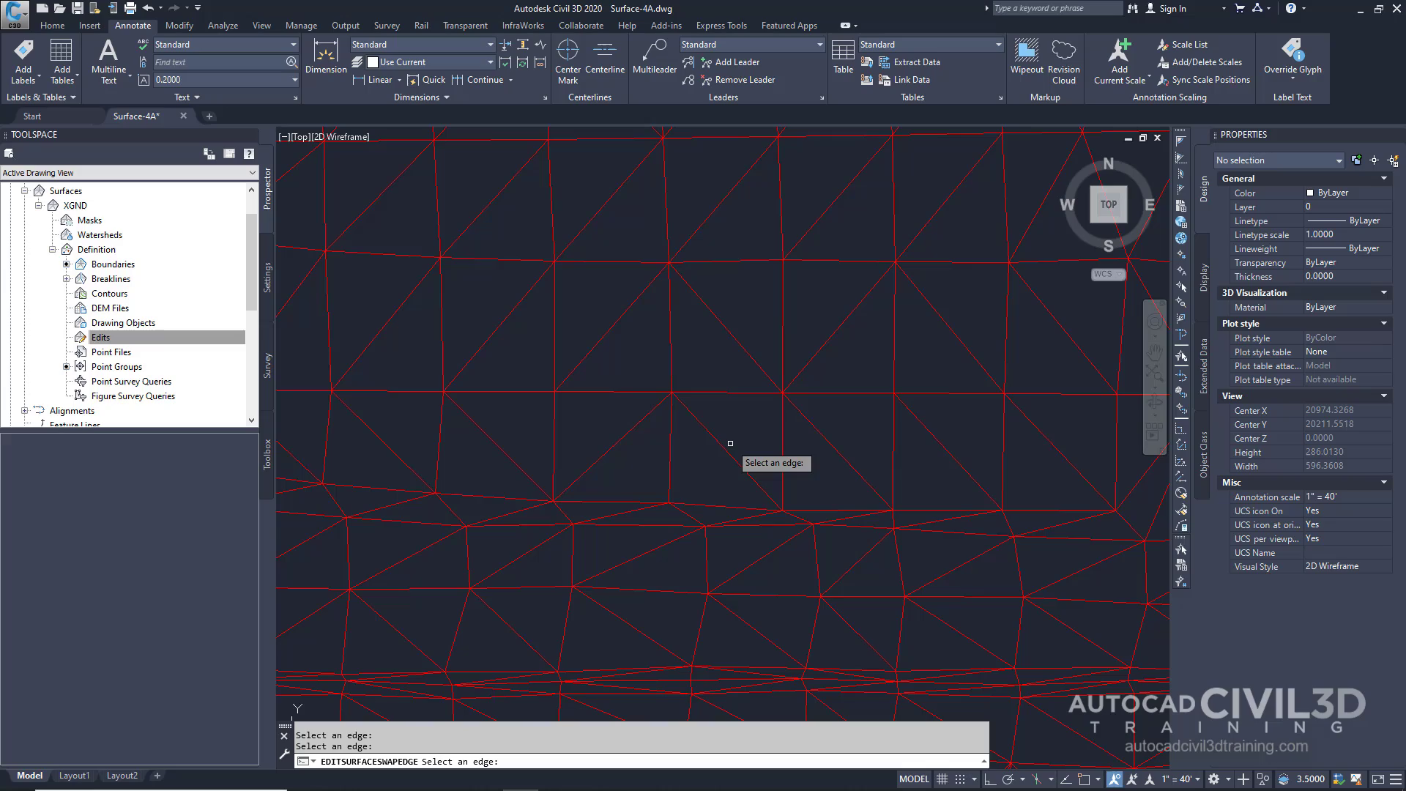
Step: Zoom into the lower band of the surface triangulation while Swap Edge awaits an edge
scroll(down, 3)
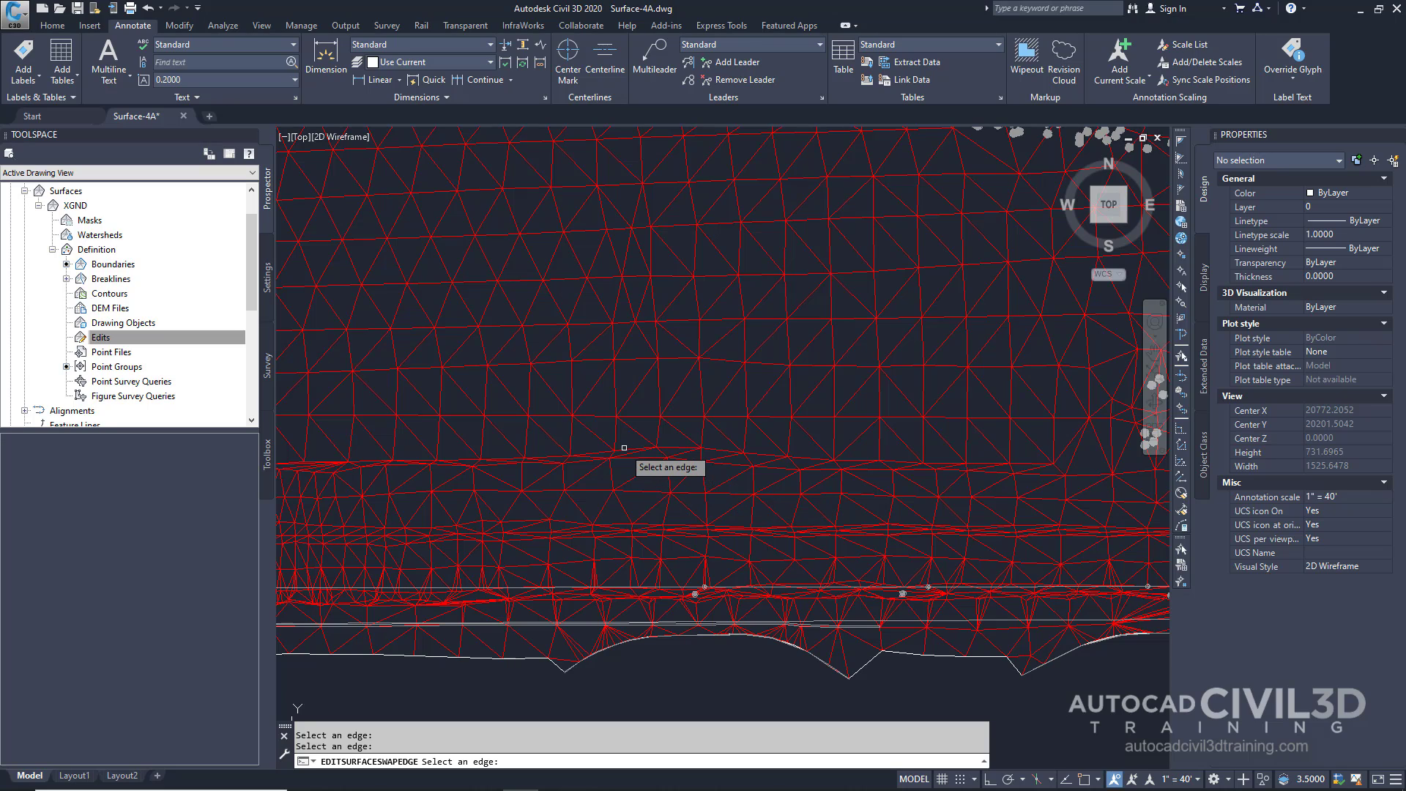
click(623, 448)
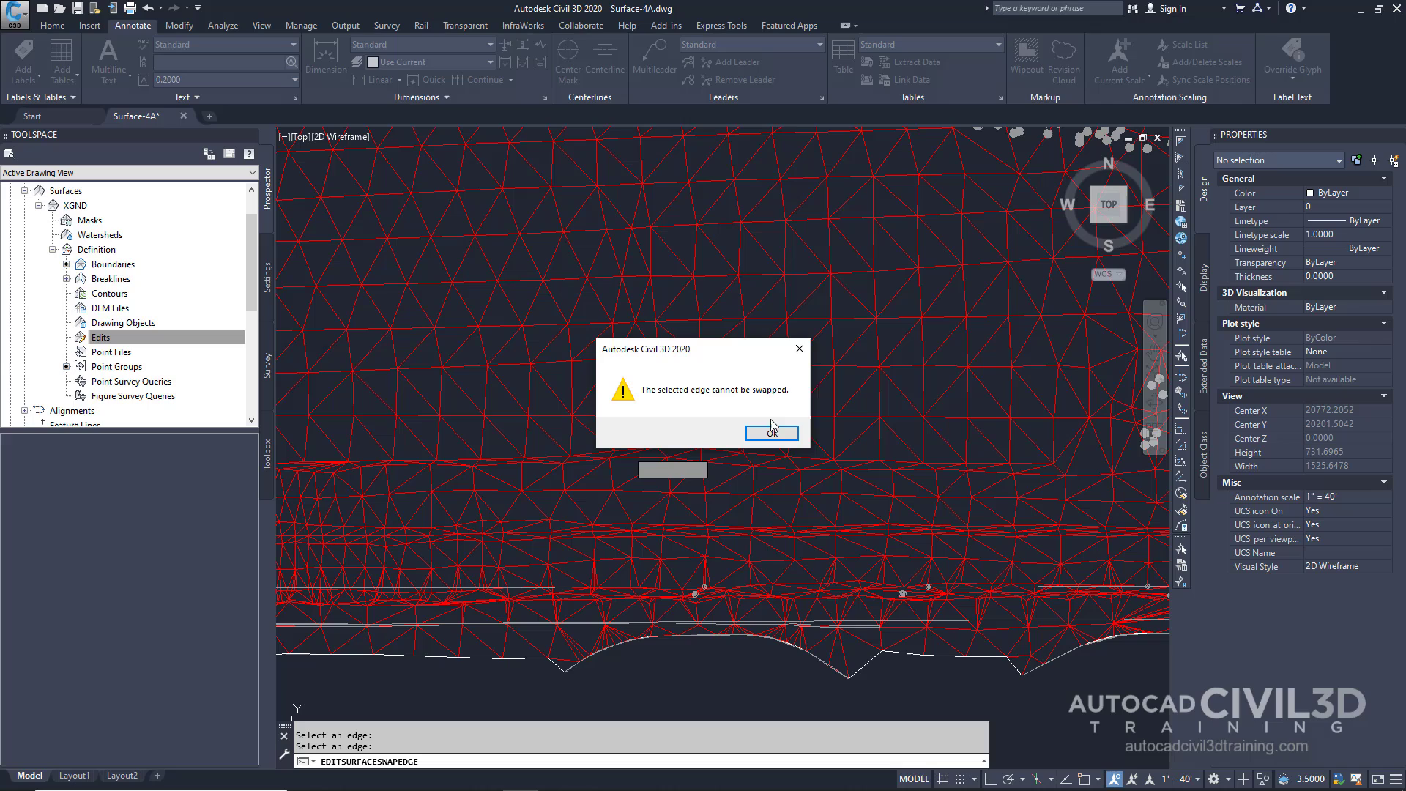
click(771, 432)
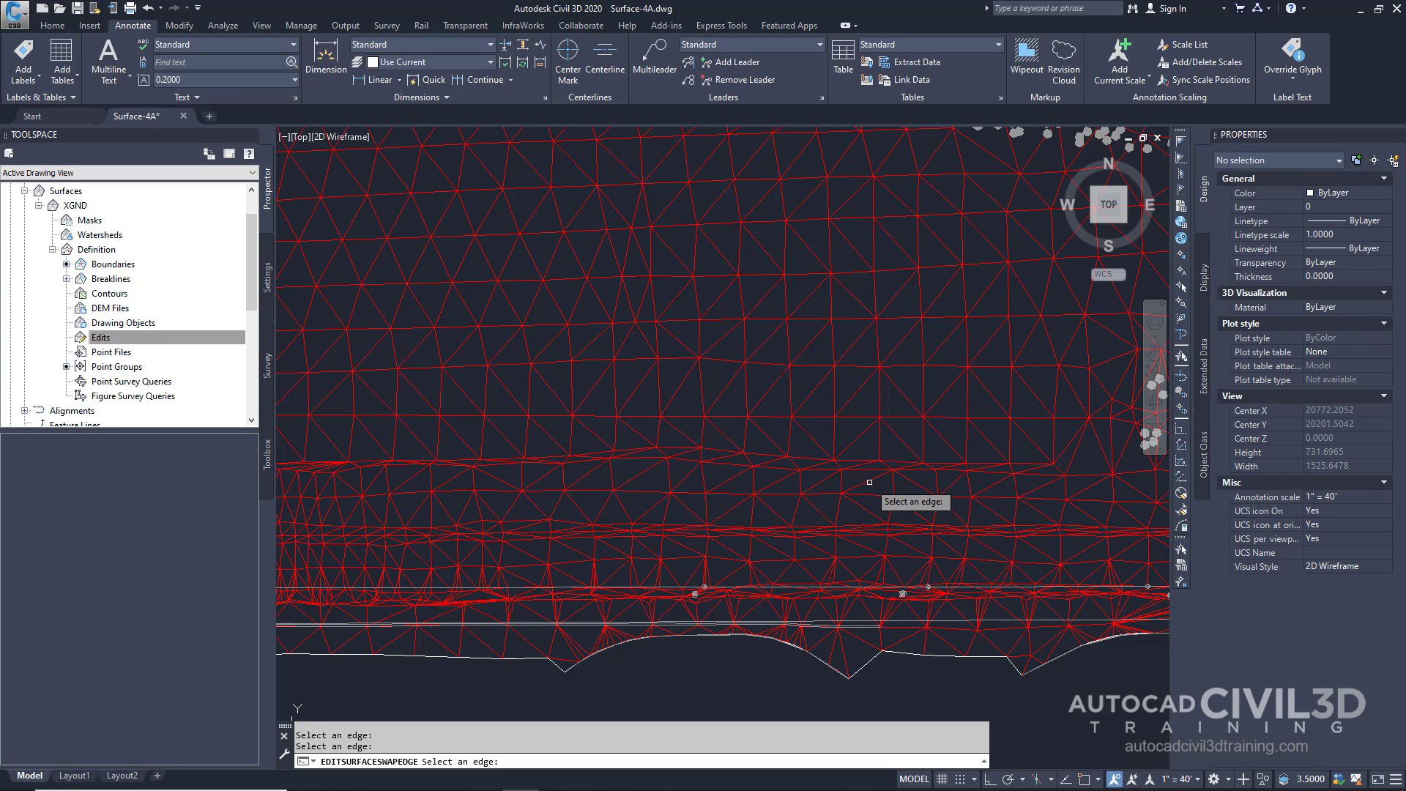
mouse_move(872, 468)
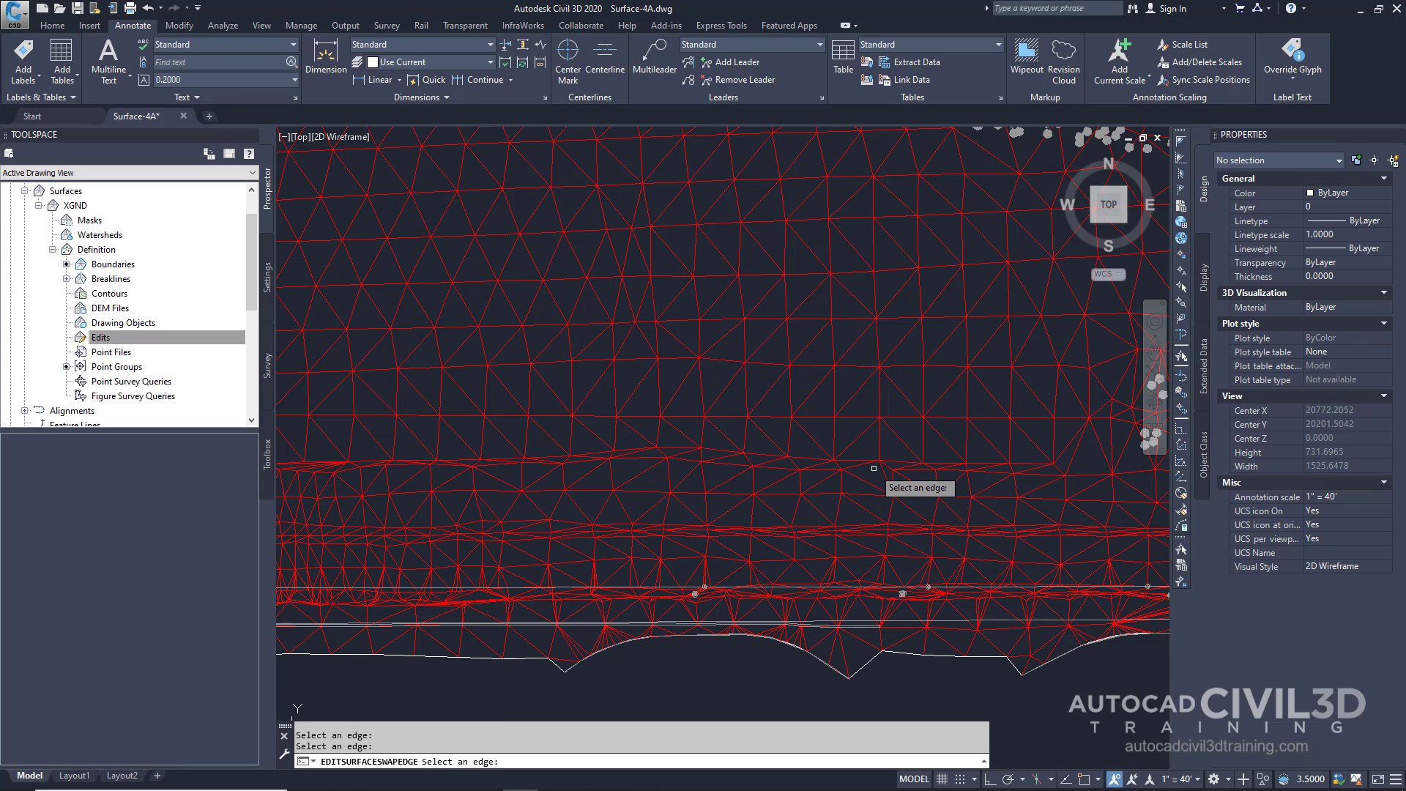
mouse_move(612, 409)
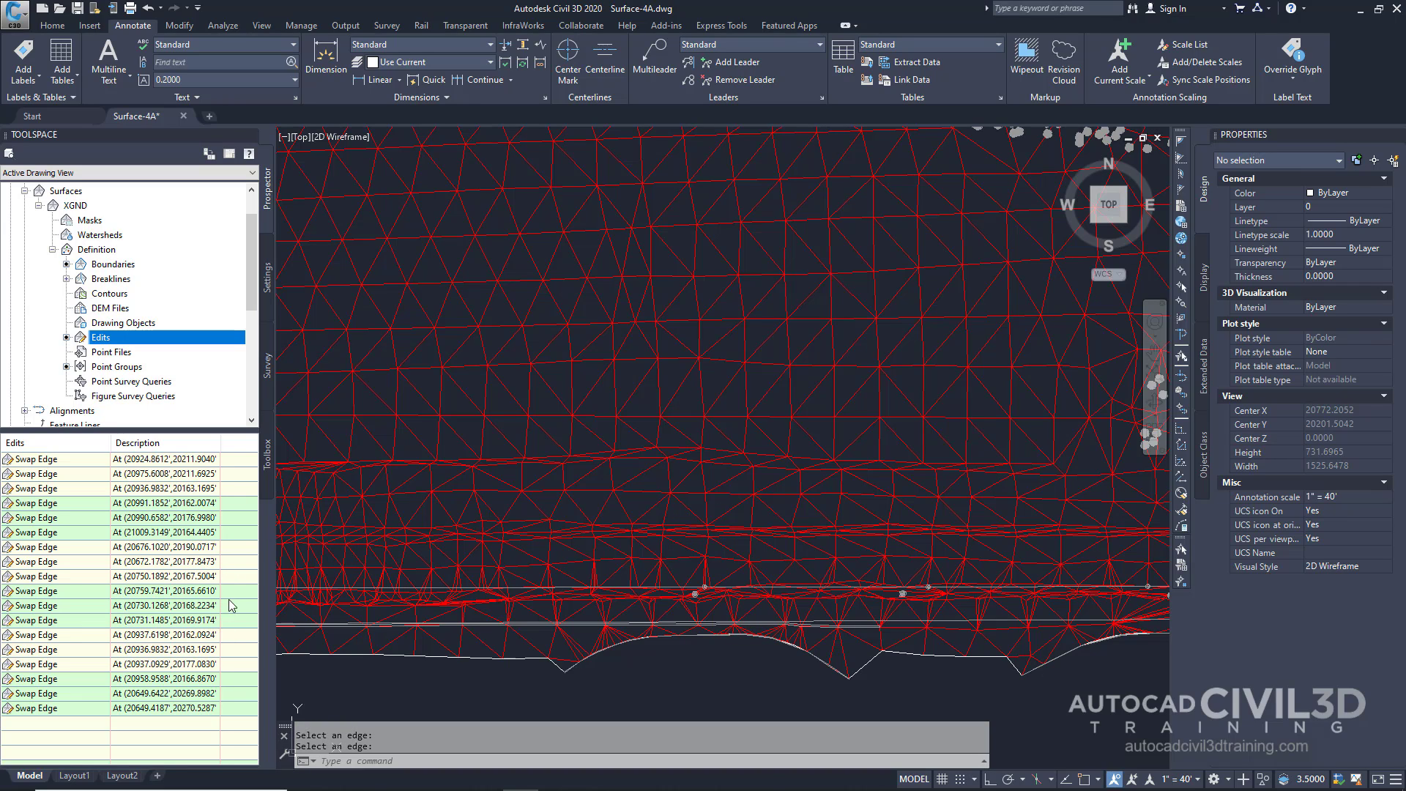
mouse_move(239, 546)
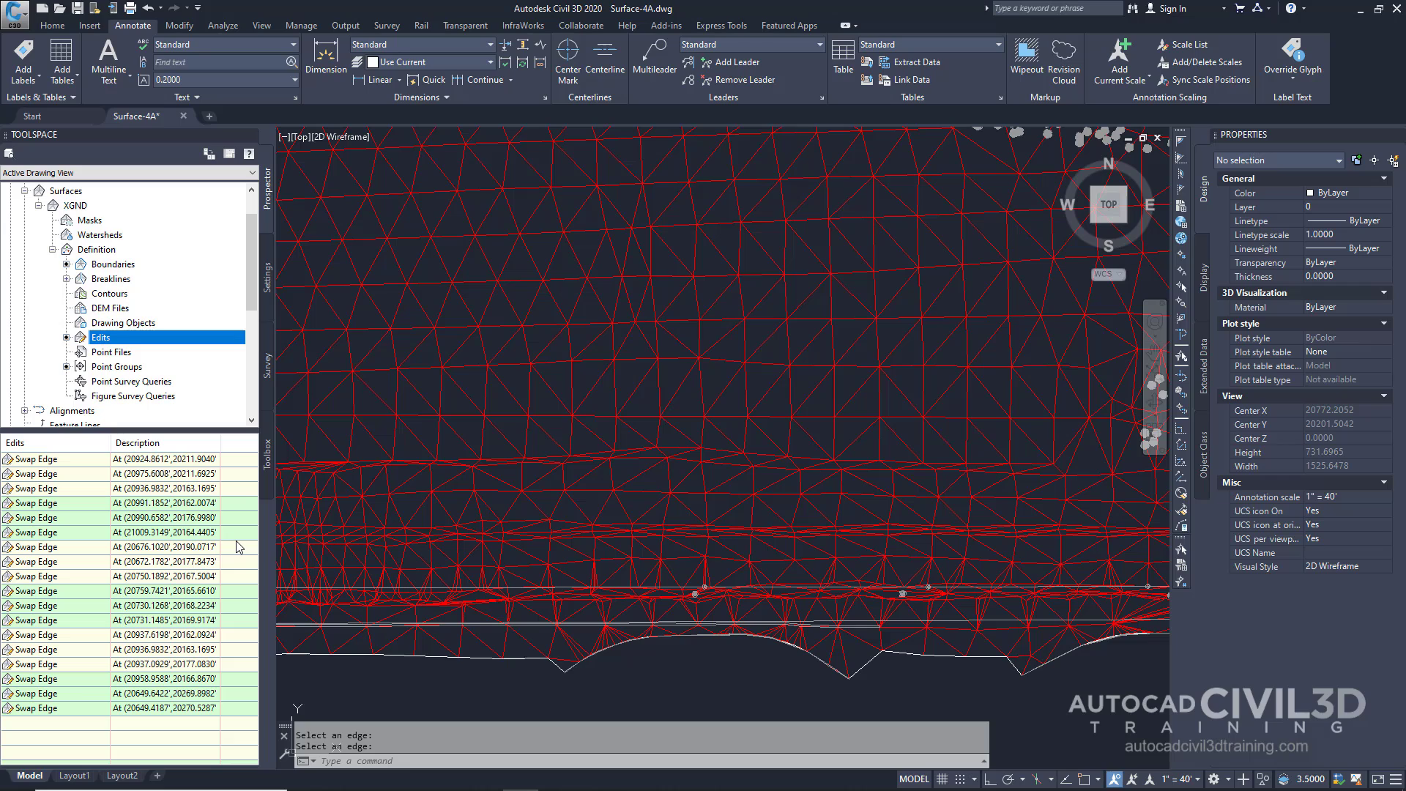
mouse_move(236, 541)
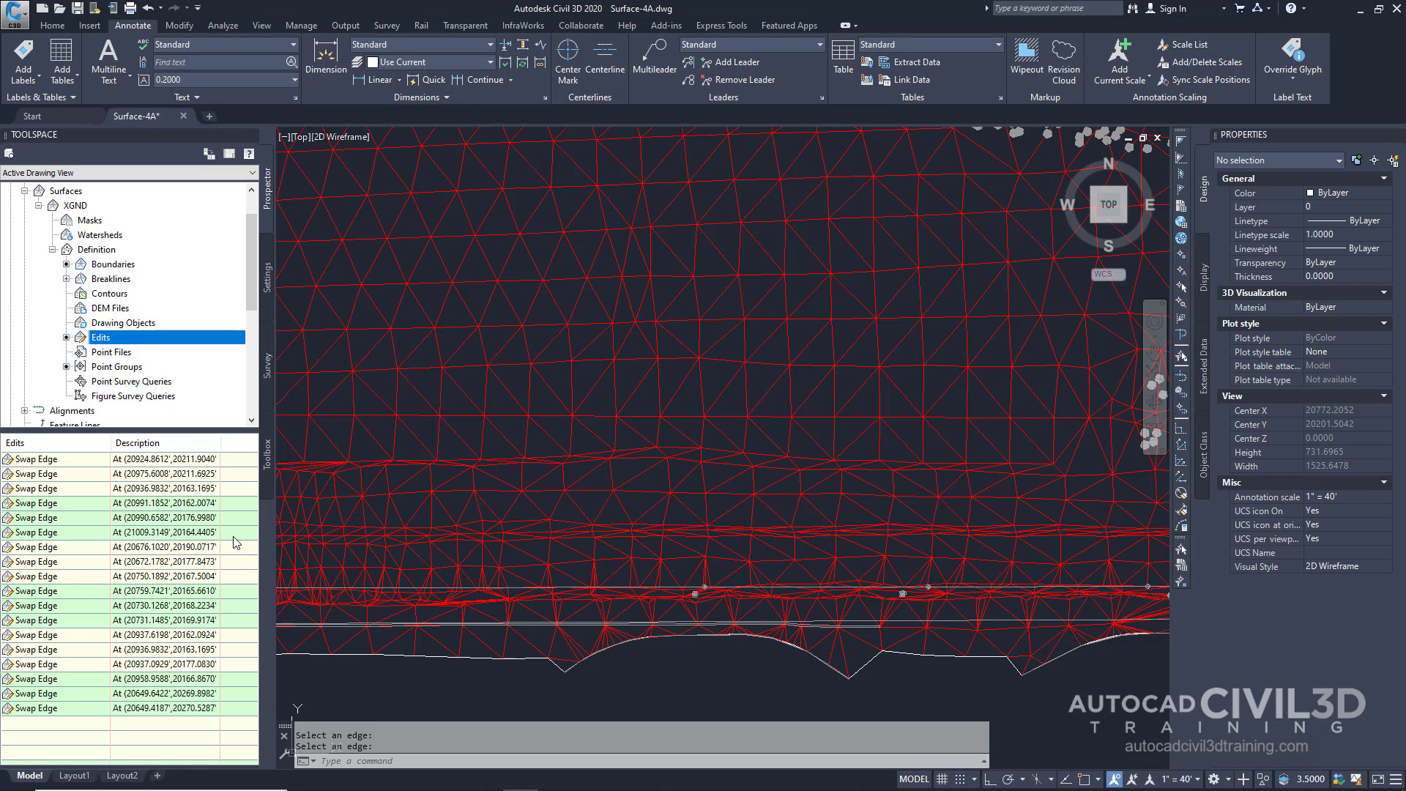